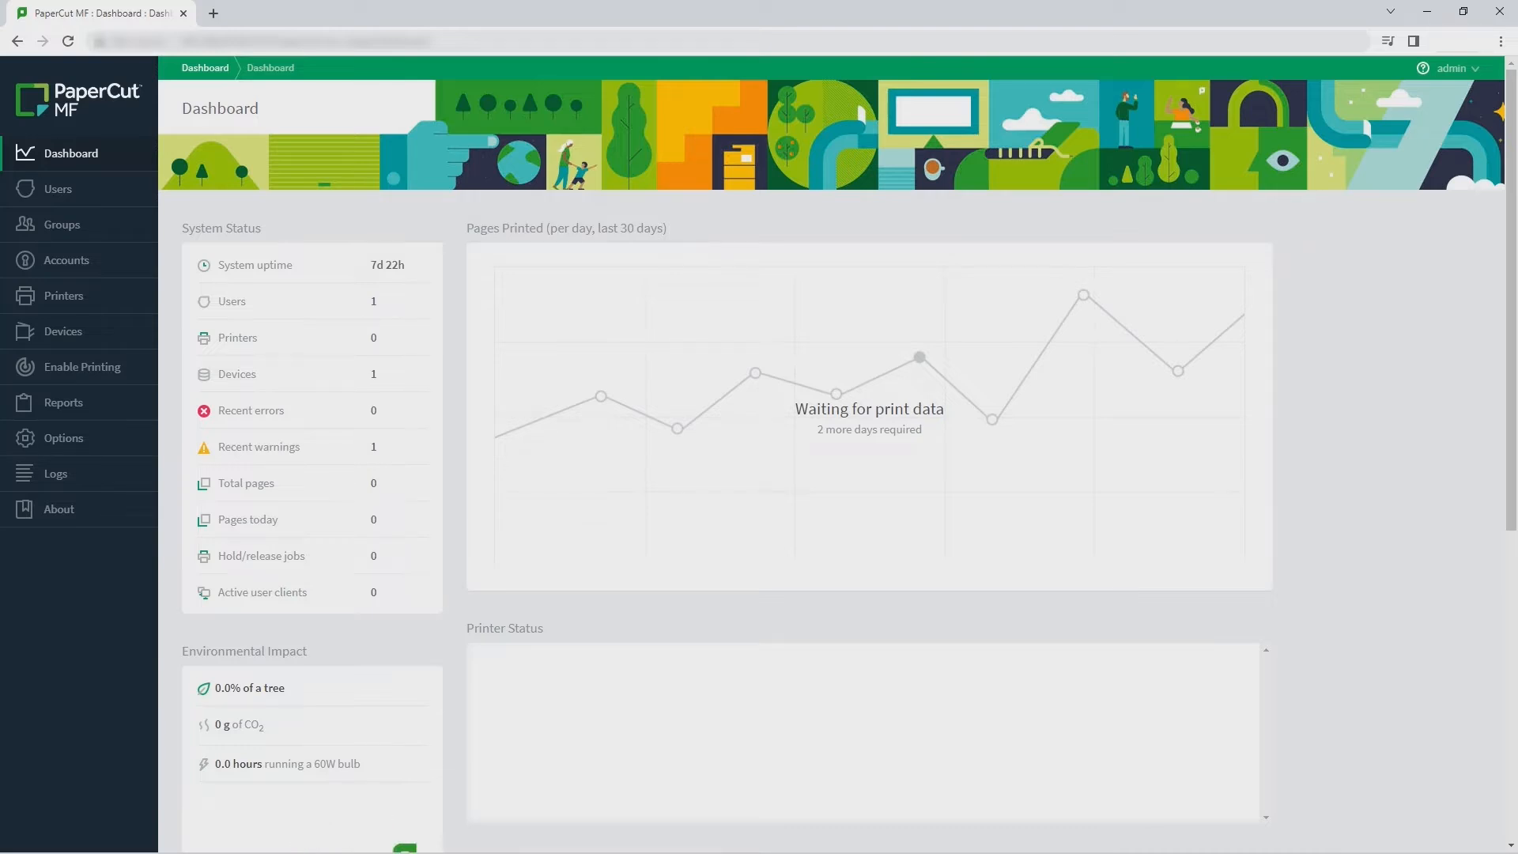
pyautogui.moveTo(67, 259)
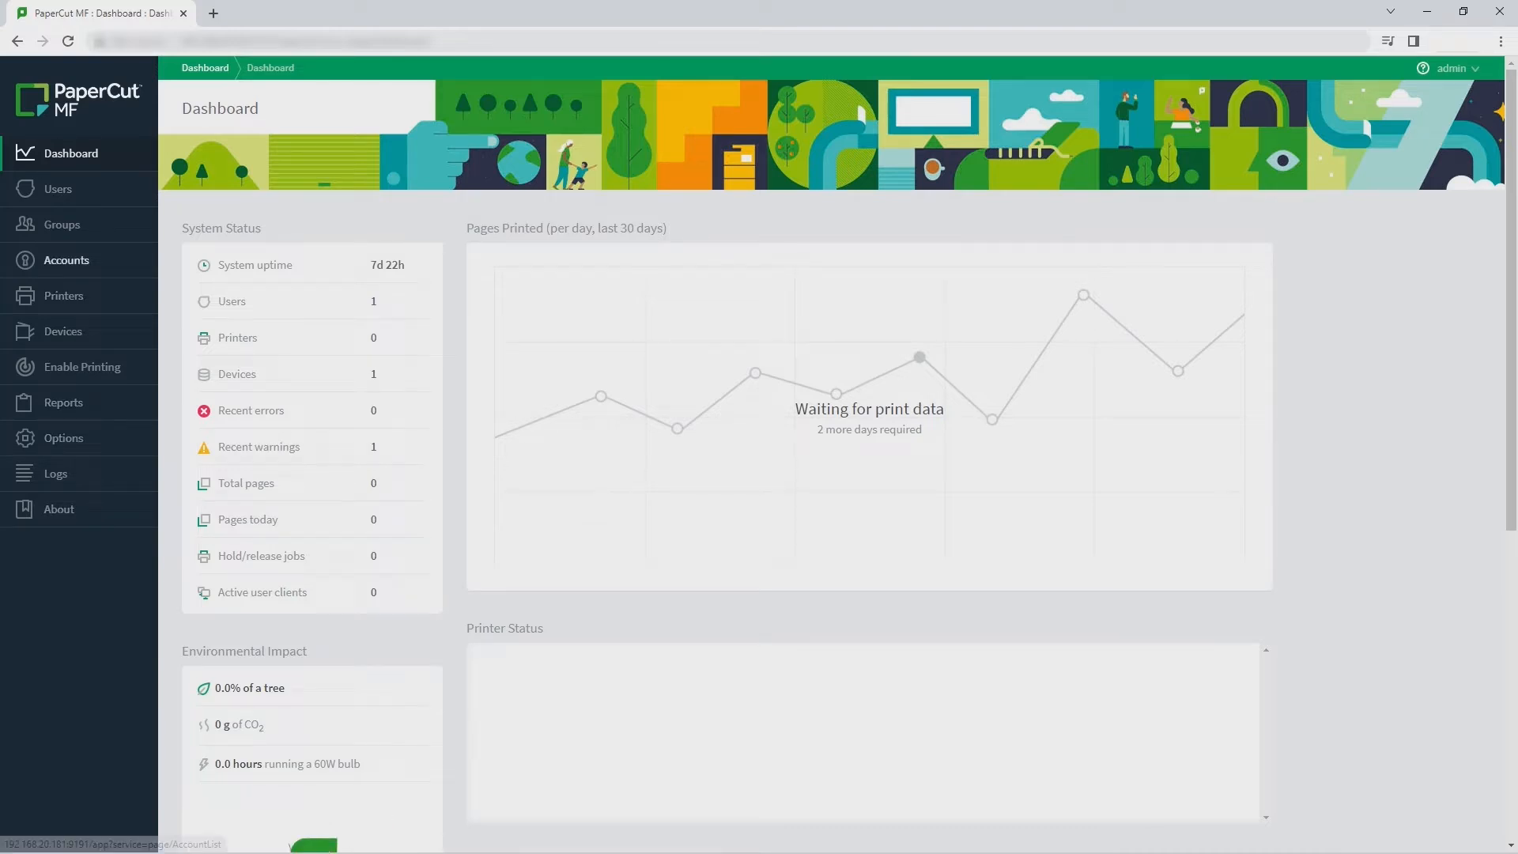
# From the device home screen, start a Scan to Agreements job for Landovia, Development Application
pyautogui.click(66, 260)
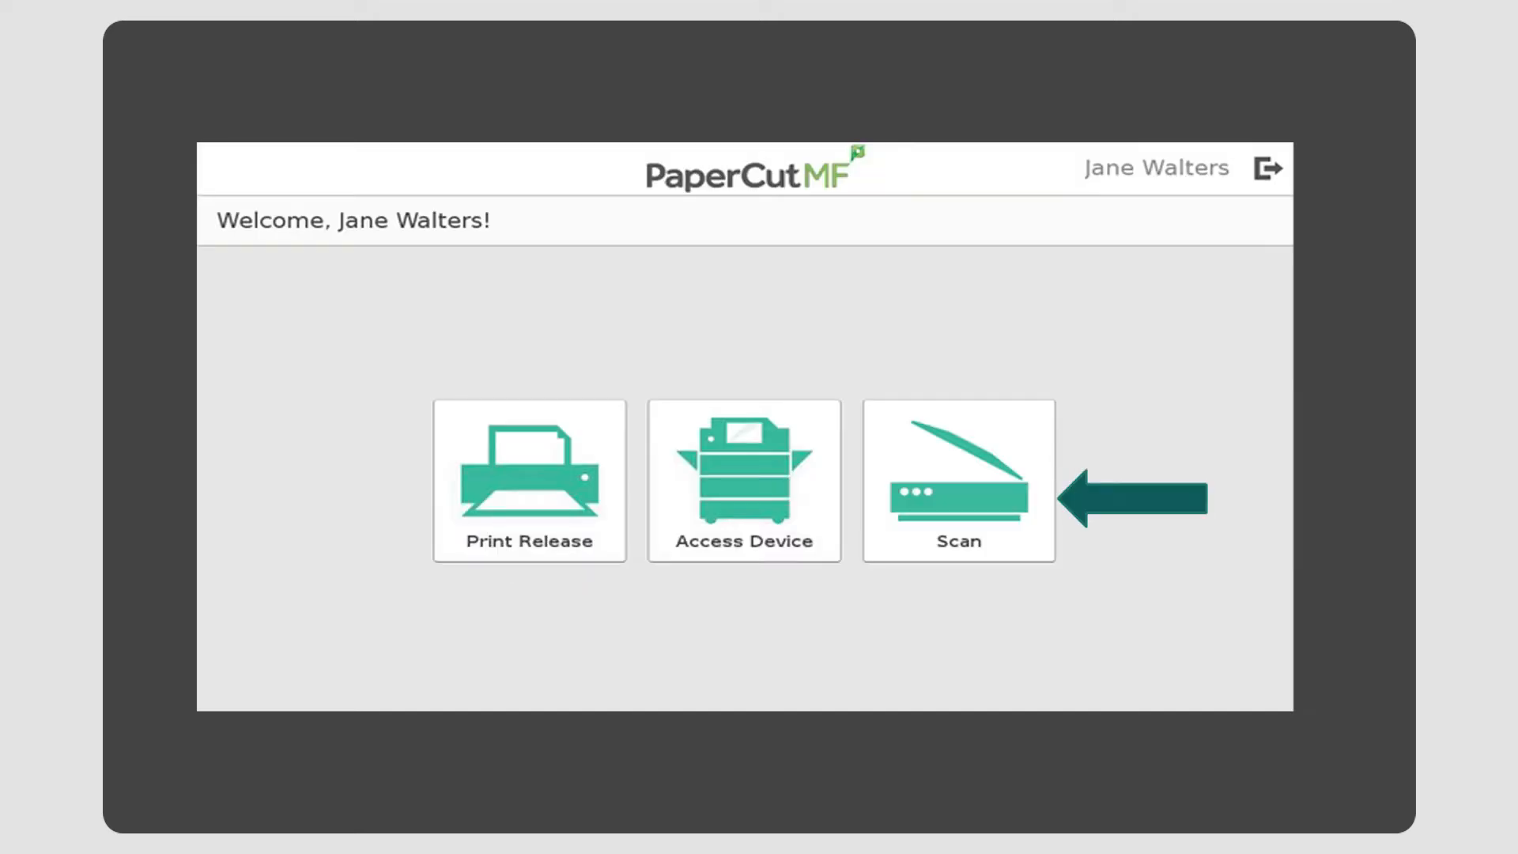
pyautogui.click(956, 481)
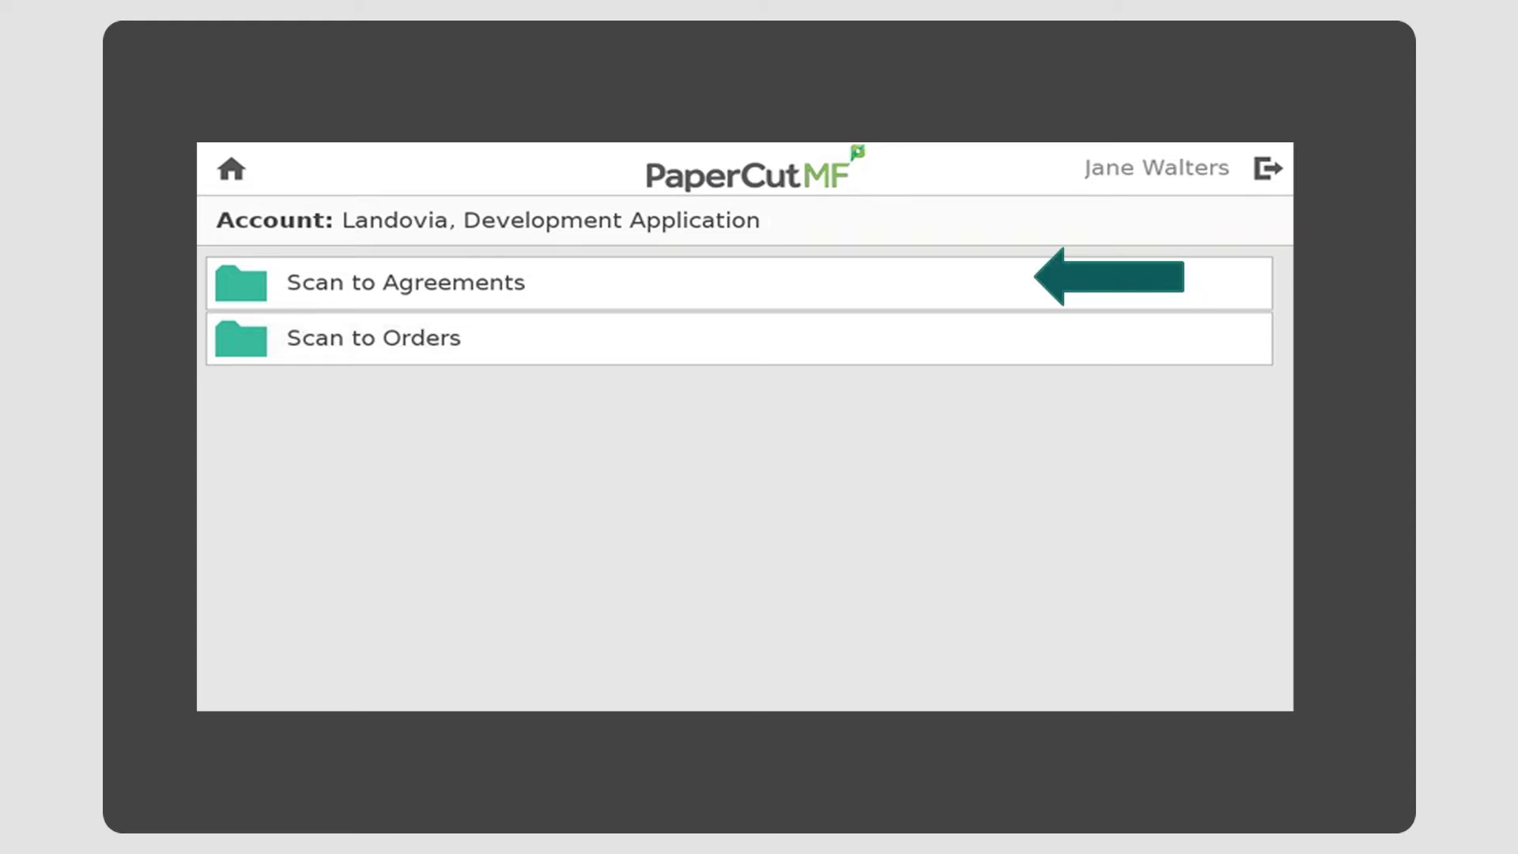
pyautogui.click(405, 282)
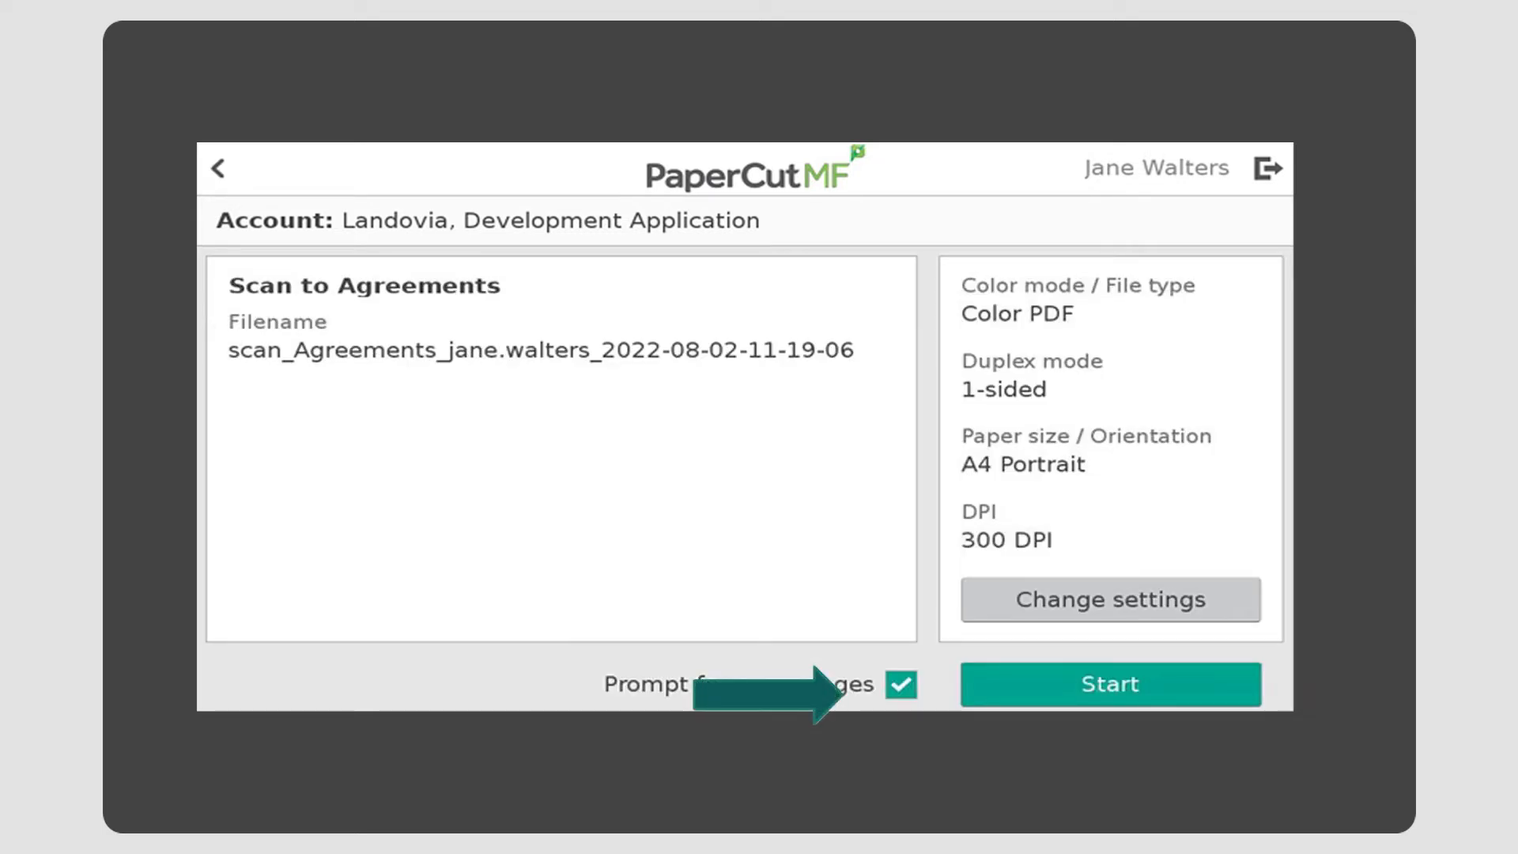
# Scan three pages with 'Prompt for more pages' on, then finish and send the job
pyautogui.click(1109, 683)
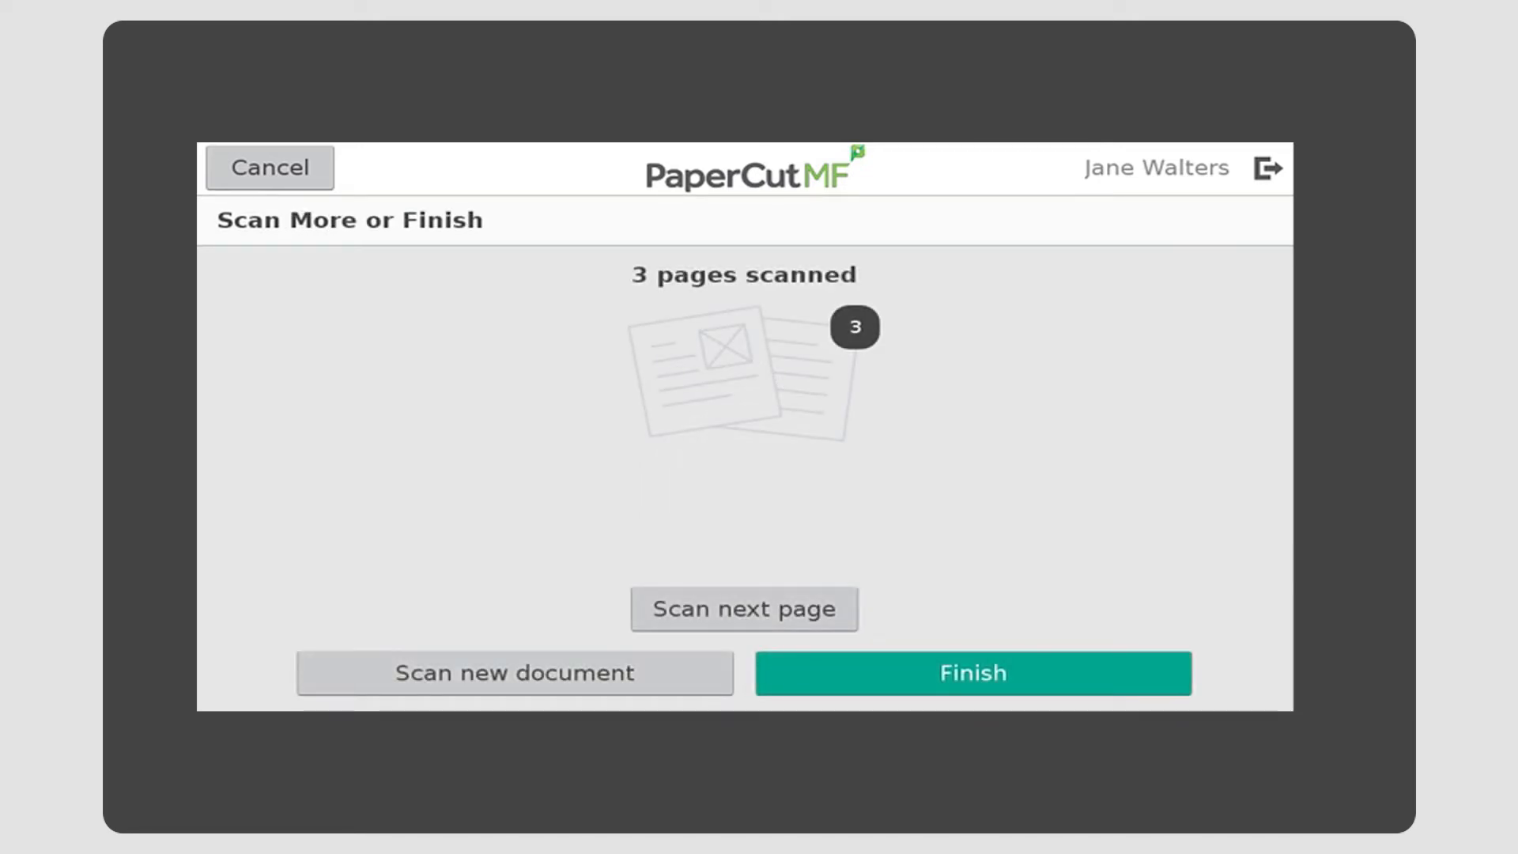
pyautogui.click(972, 672)
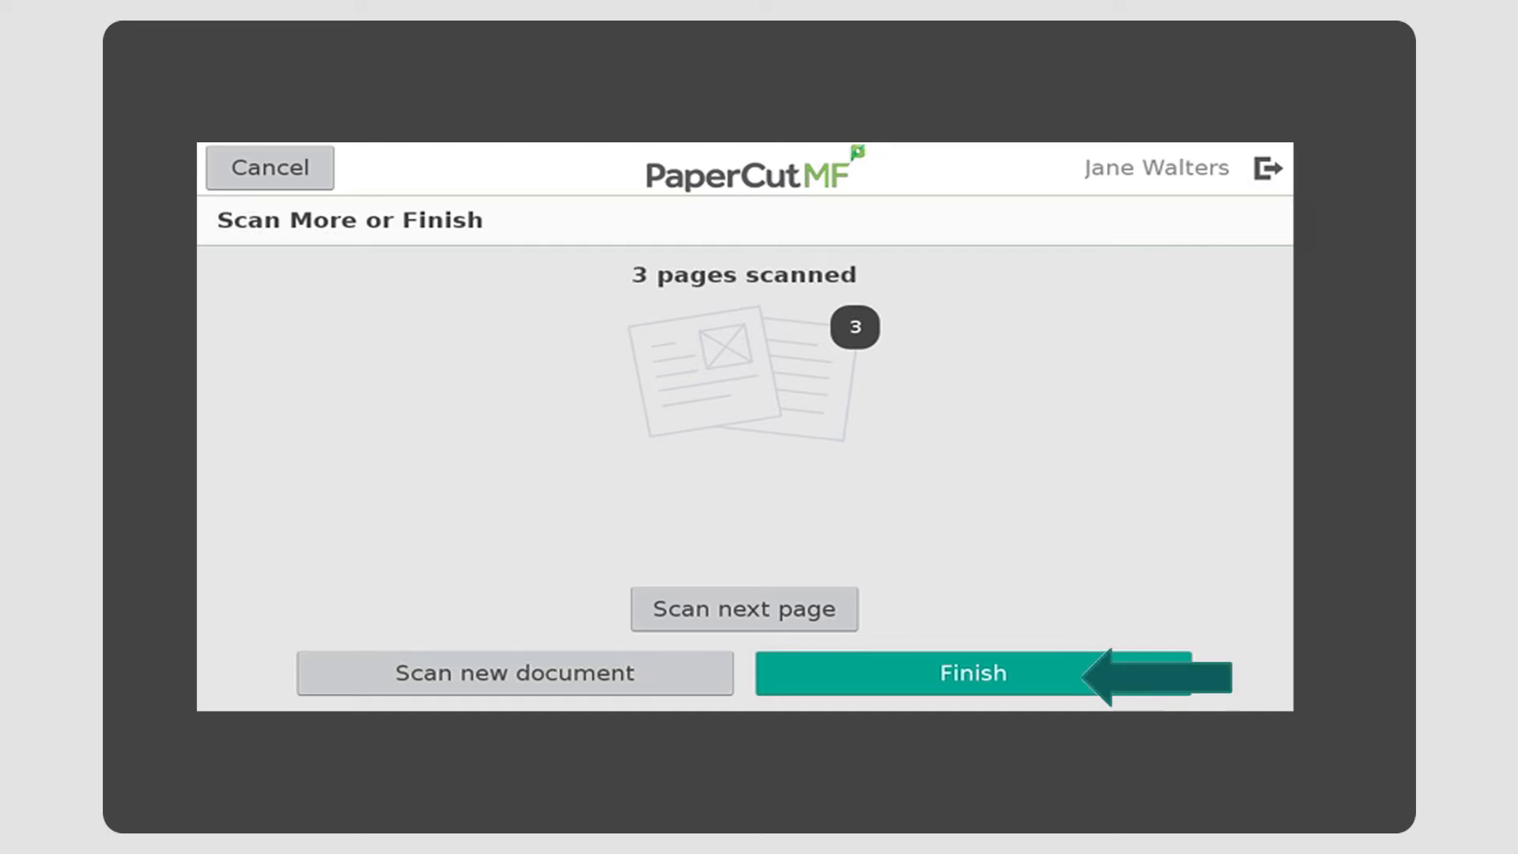
pyautogui.click(971, 672)
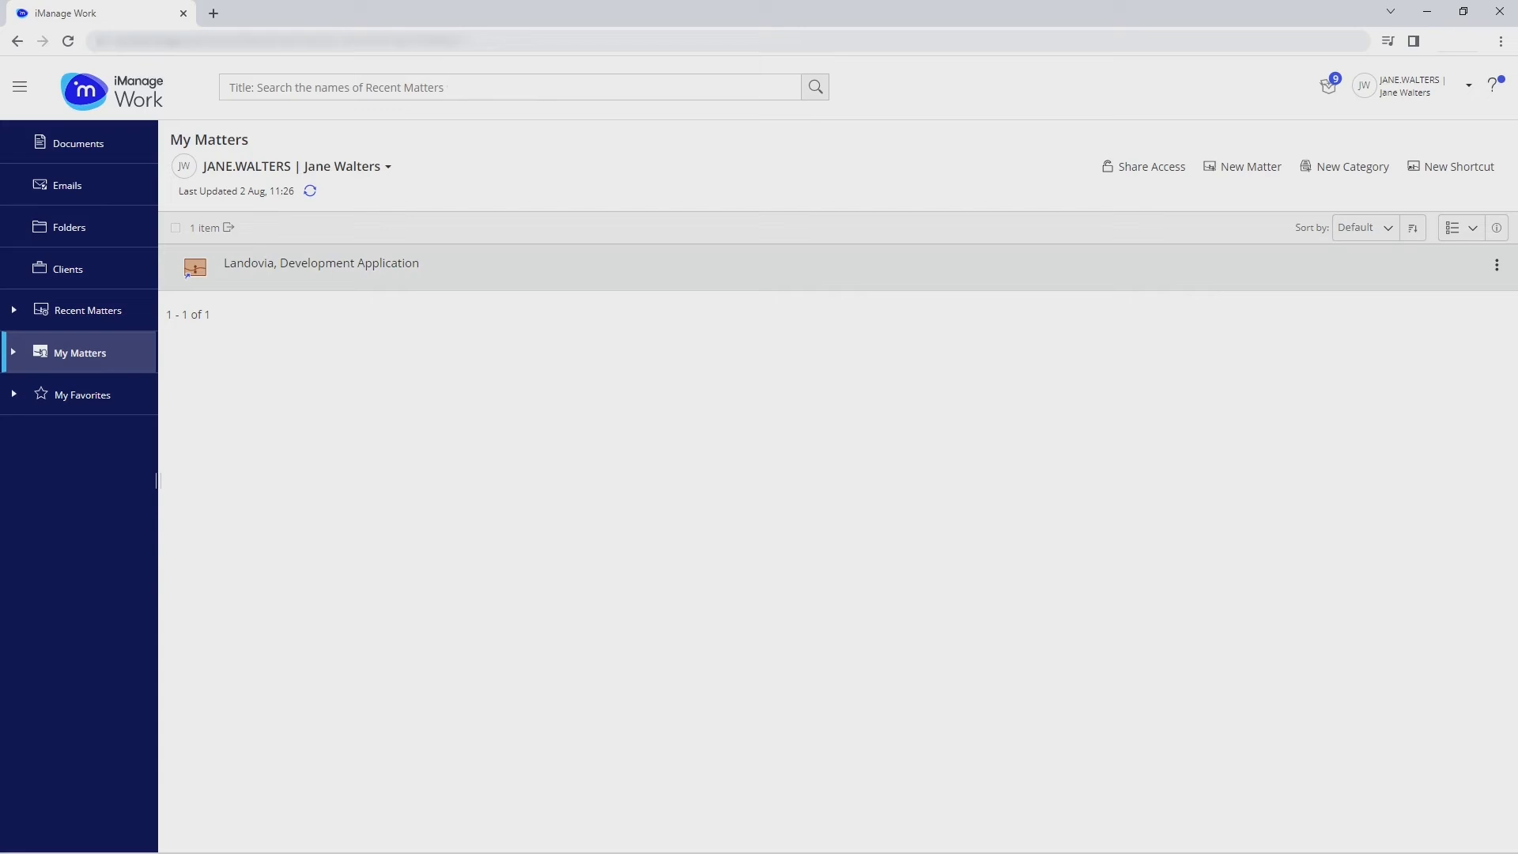
# Open the Landovia, Development Application matter and double-click the scanned Agreements PDF
pyautogui.click(321, 263)
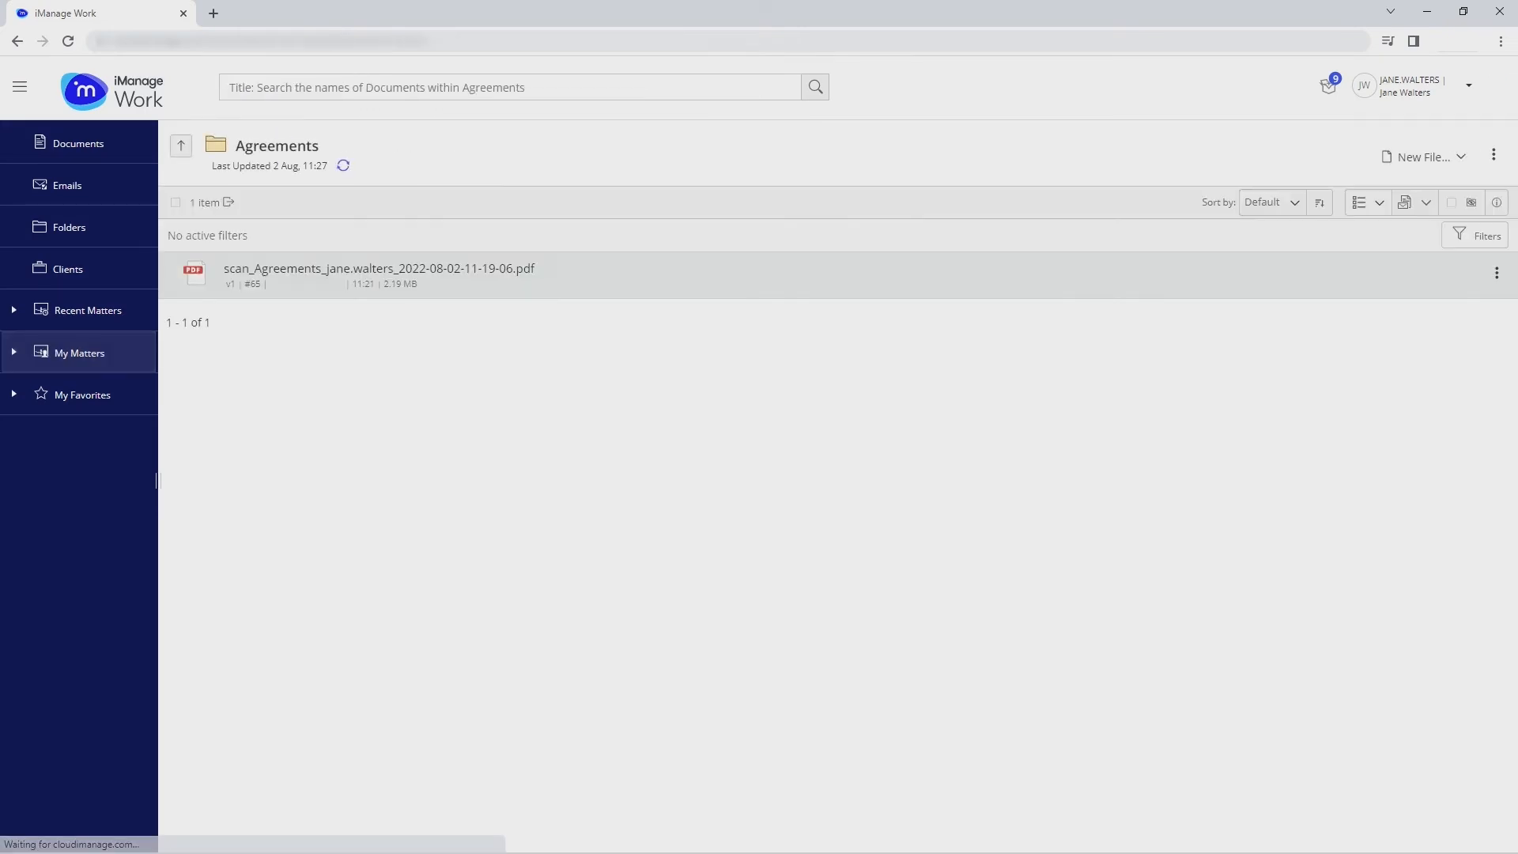
pyautogui.doubleClick(379, 268)
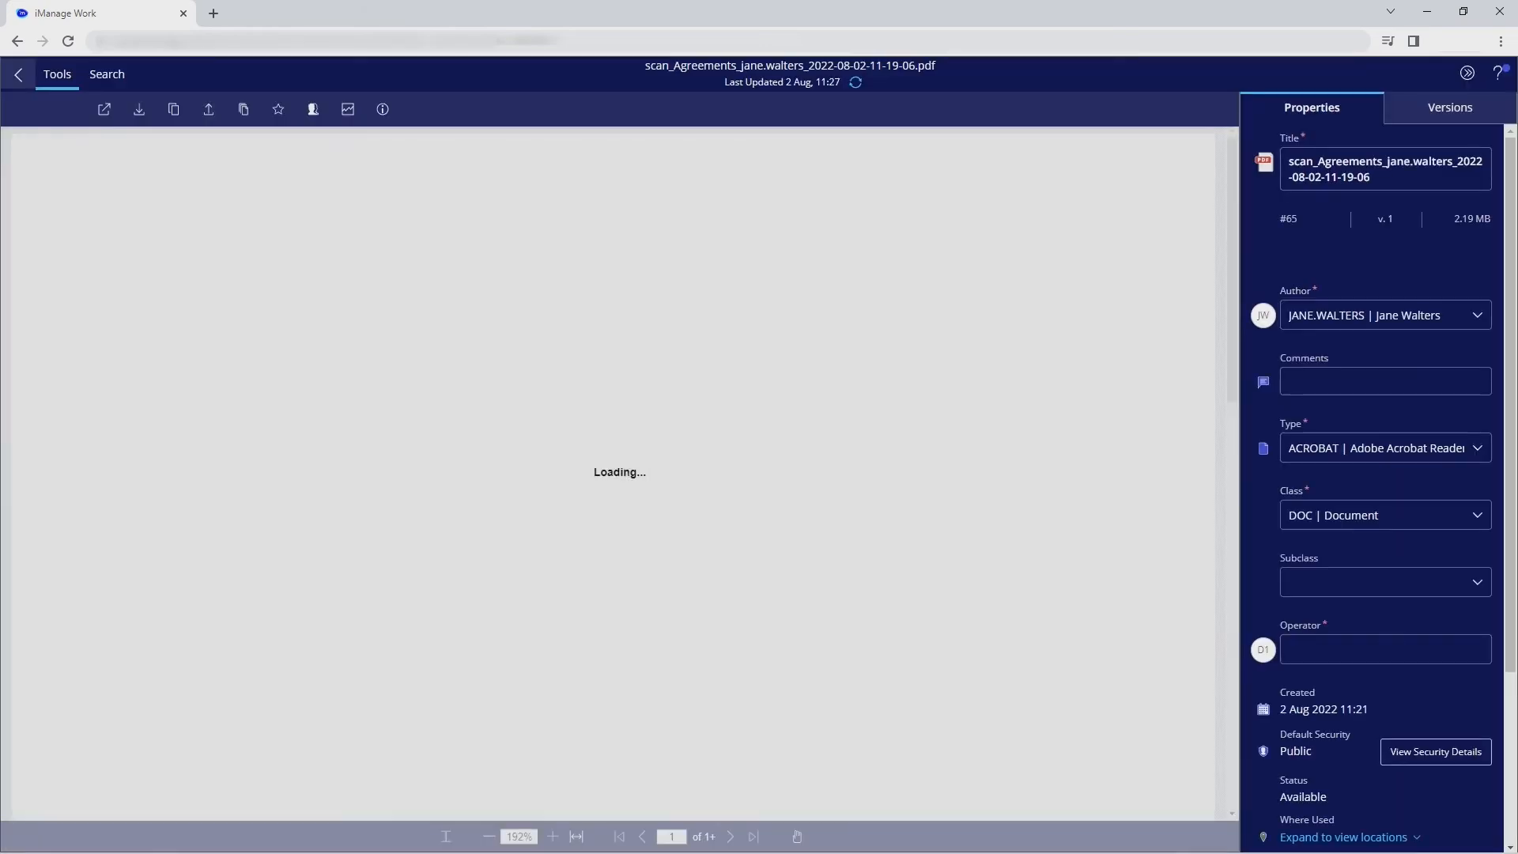